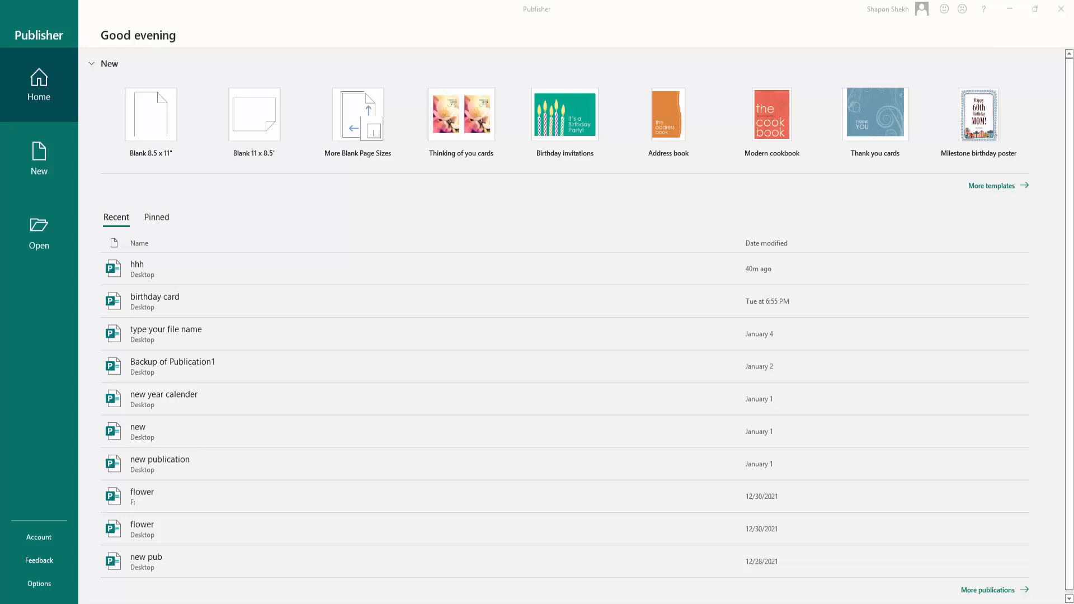
pyautogui.moveTo(103, 127)
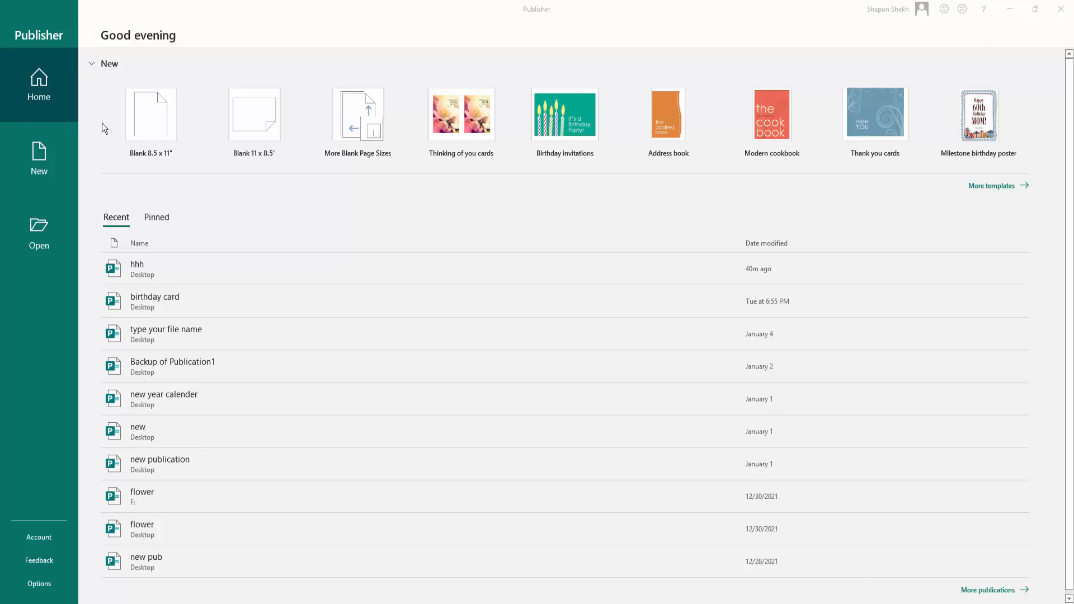
pyautogui.moveTo(149, 139)
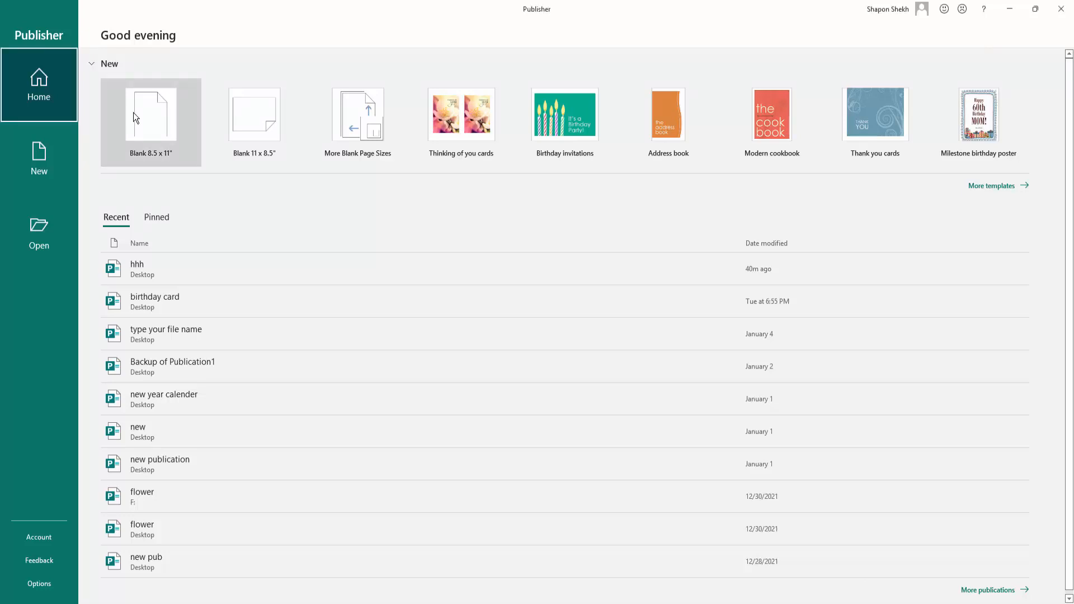
# - Start a new blank 8.5 x 11" publication and bring up the Insert commands
pyautogui.click(151, 115)
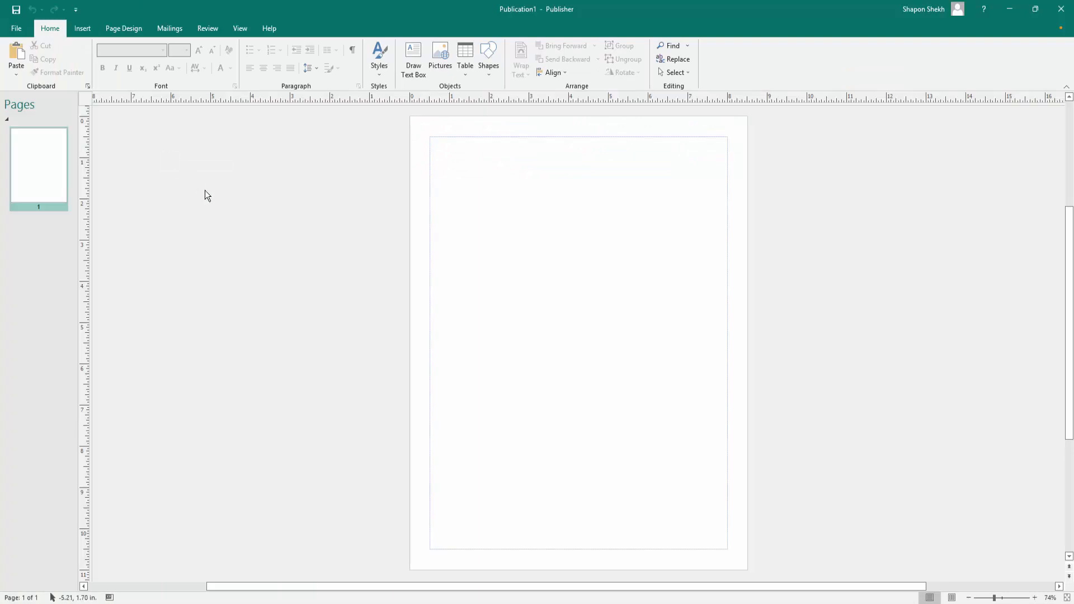
pyautogui.moveTo(440, 189)
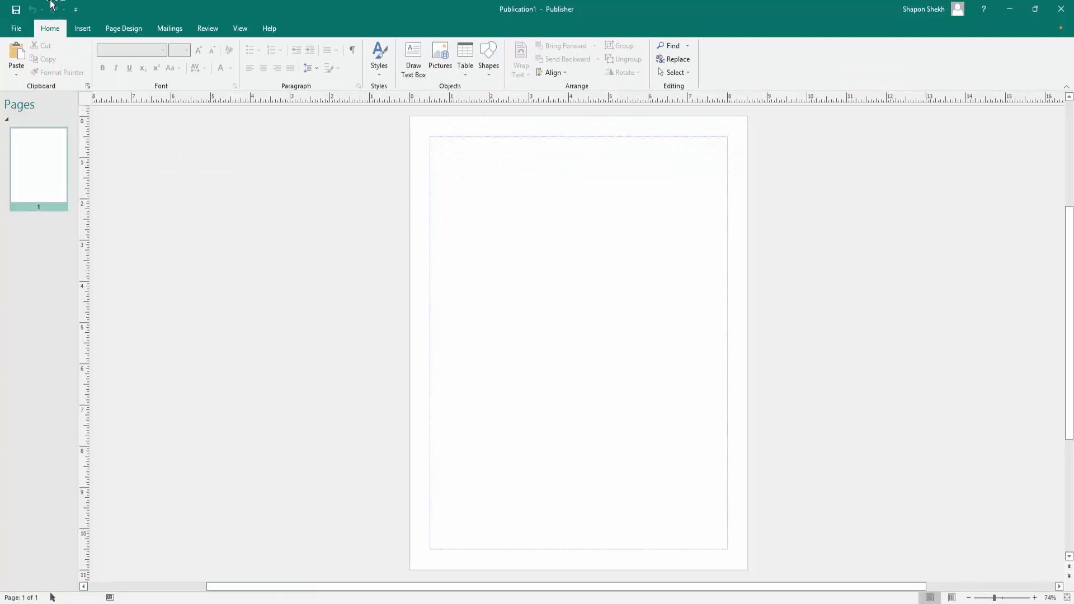
pyautogui.click(82, 28)
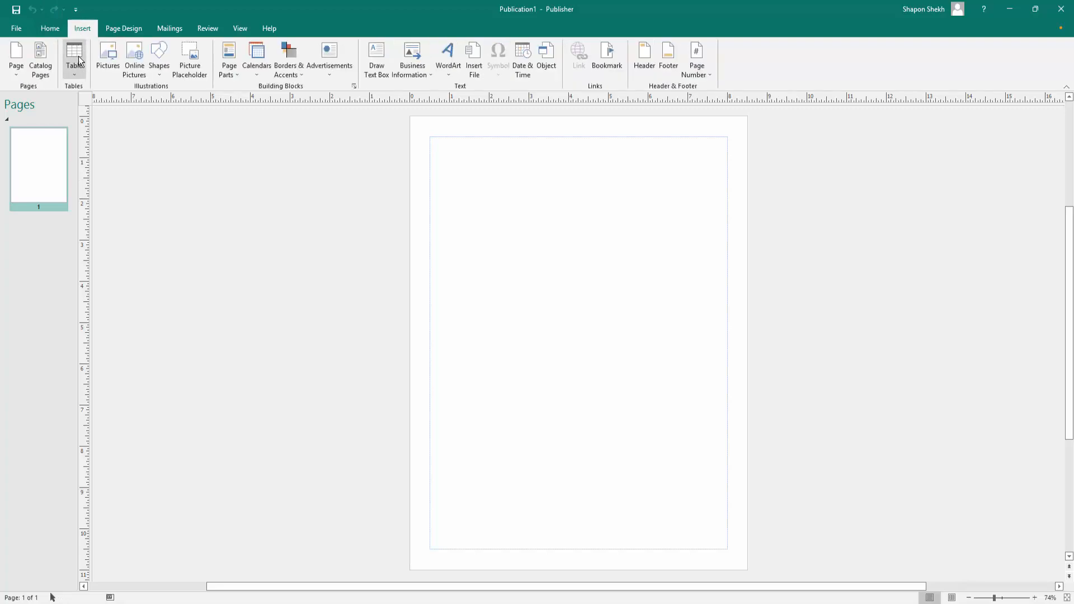
pyautogui.moveTo(74, 57)
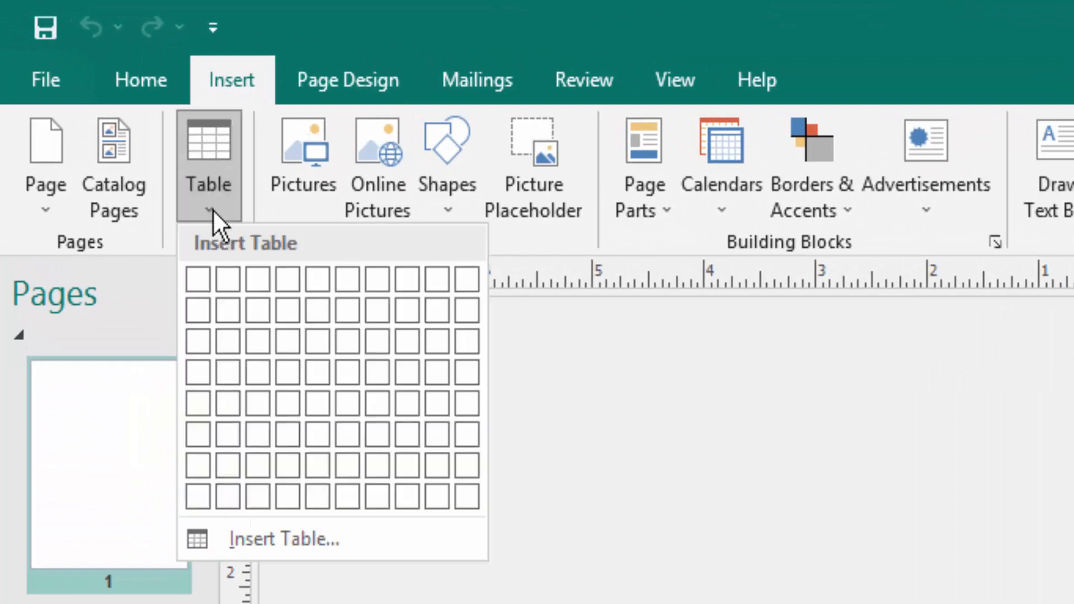
pyautogui.moveTo(263, 293)
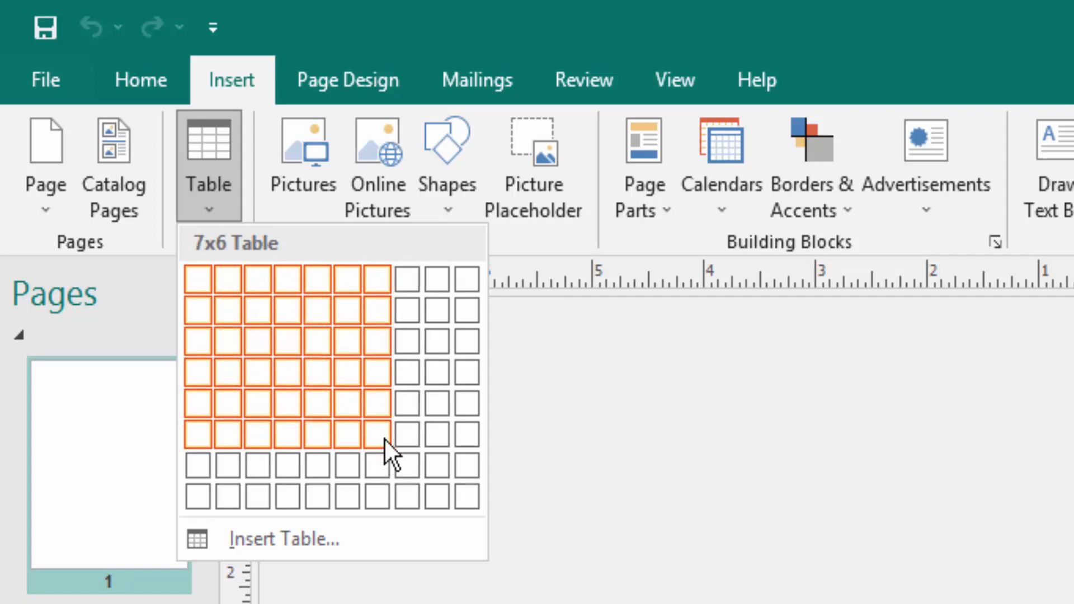
pyautogui.moveTo(207, 294)
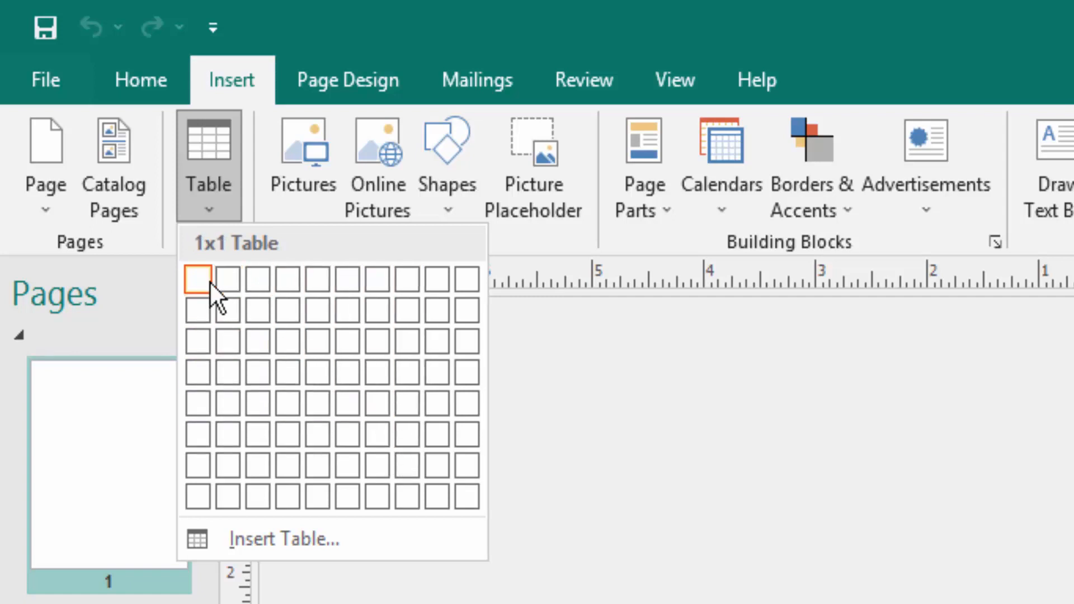
pyautogui.moveTo(379, 289)
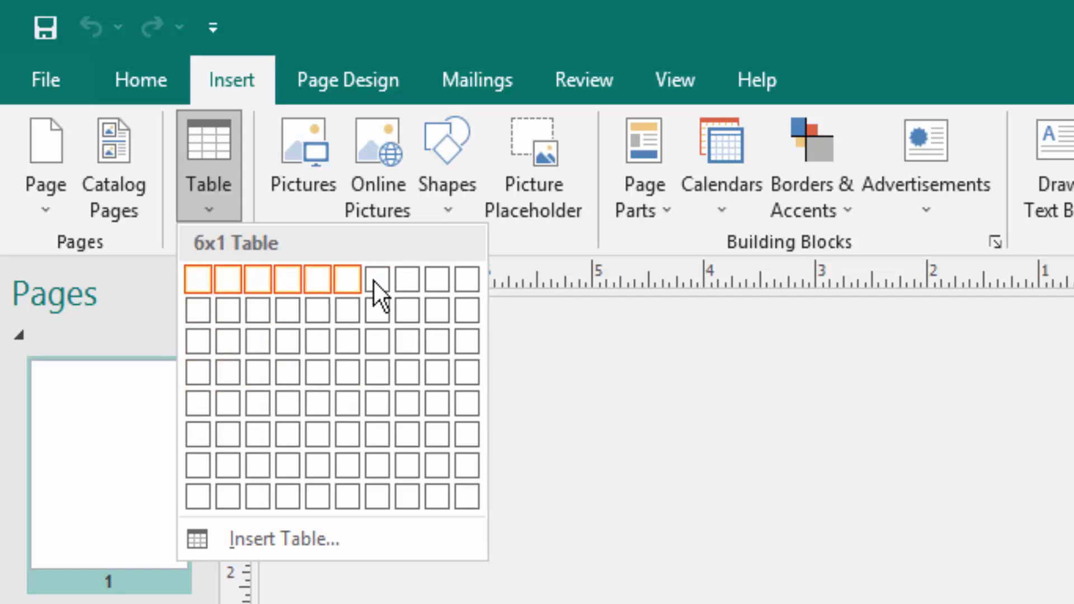
pyautogui.moveTo(198, 279)
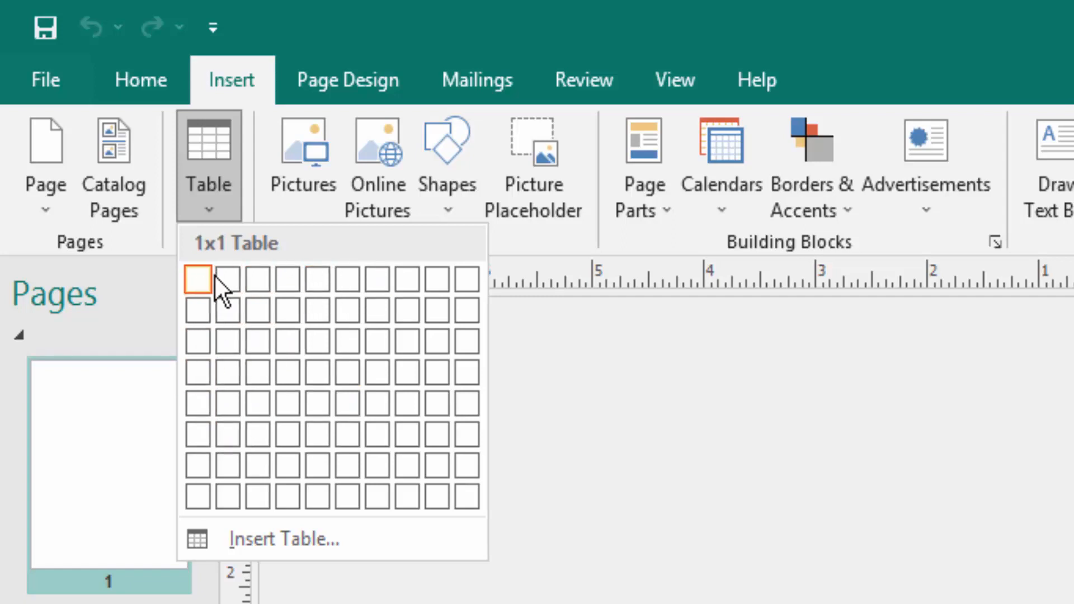
pyautogui.moveTo(228, 294)
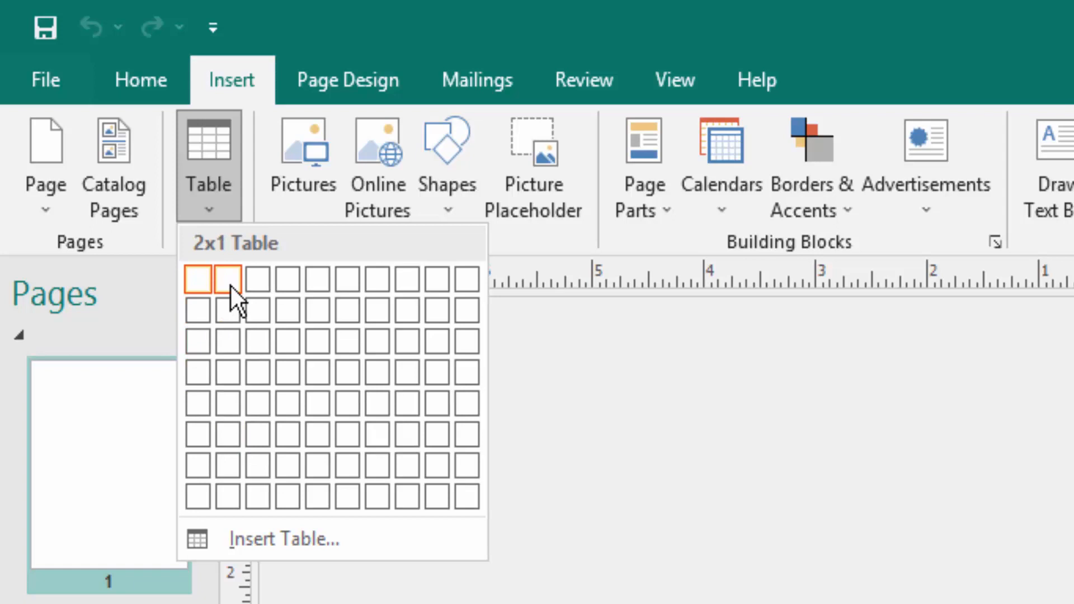
pyautogui.moveTo(316, 331)
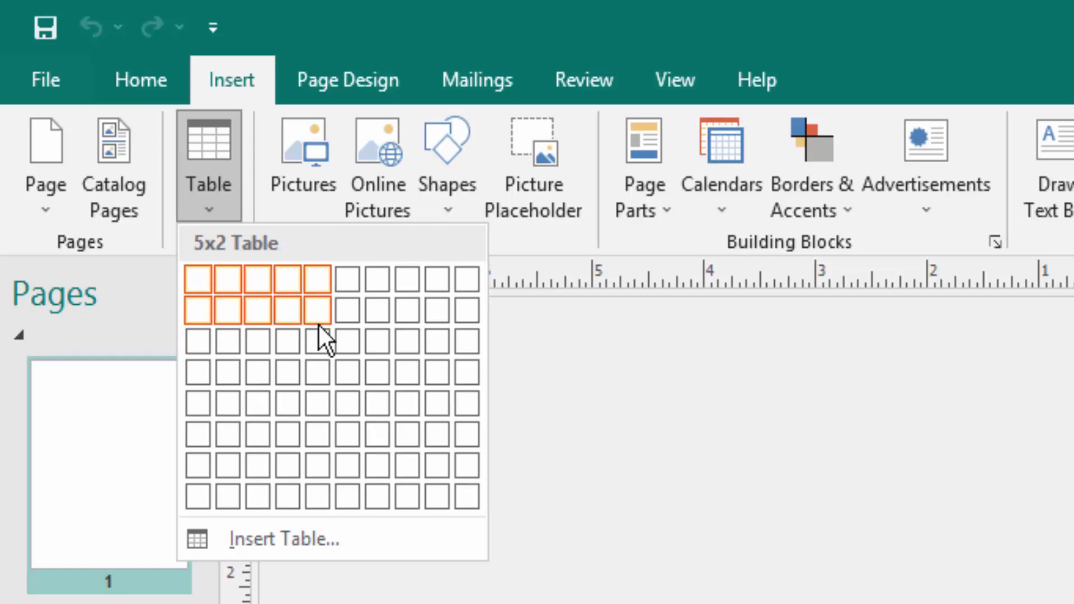
pyautogui.moveTo(398, 460)
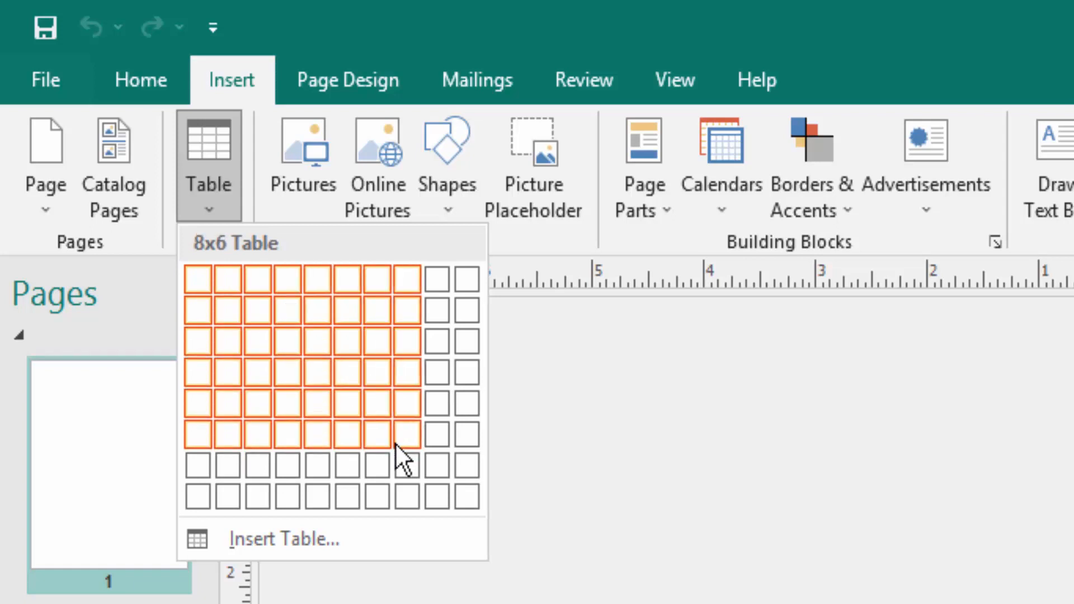
pyautogui.moveTo(387, 452)
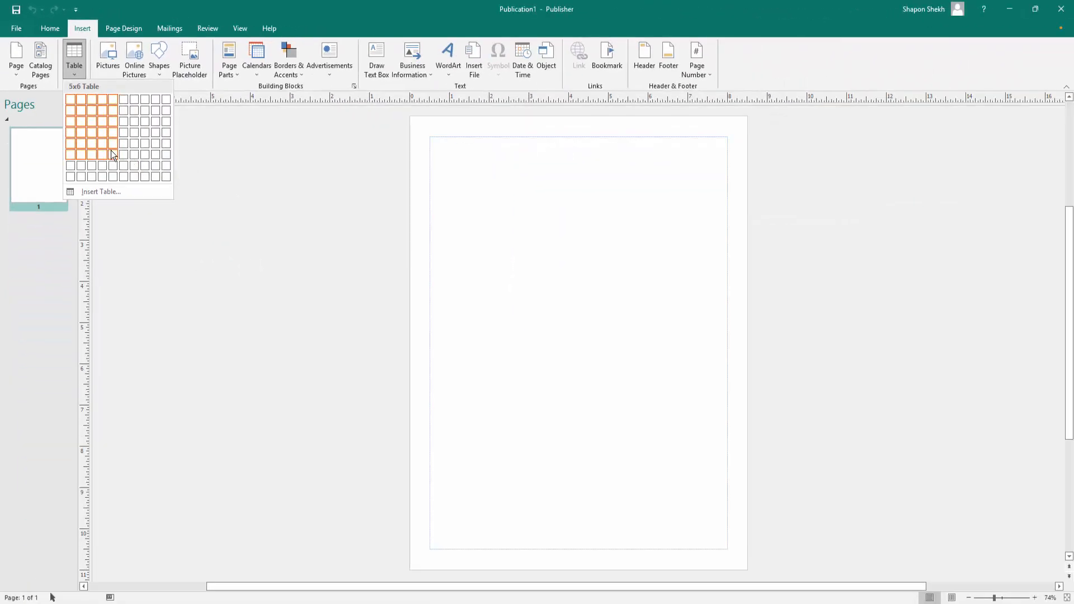
# - Insert a table of five columns and four rows and enter its first cell
pyautogui.click(113, 155)
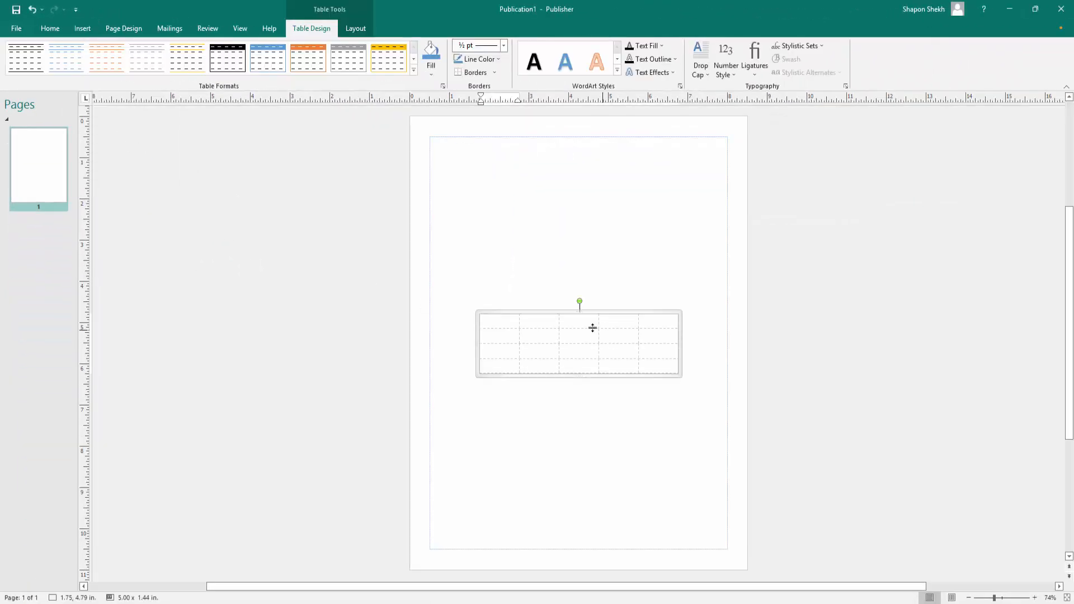
pyautogui.click(493, 325)
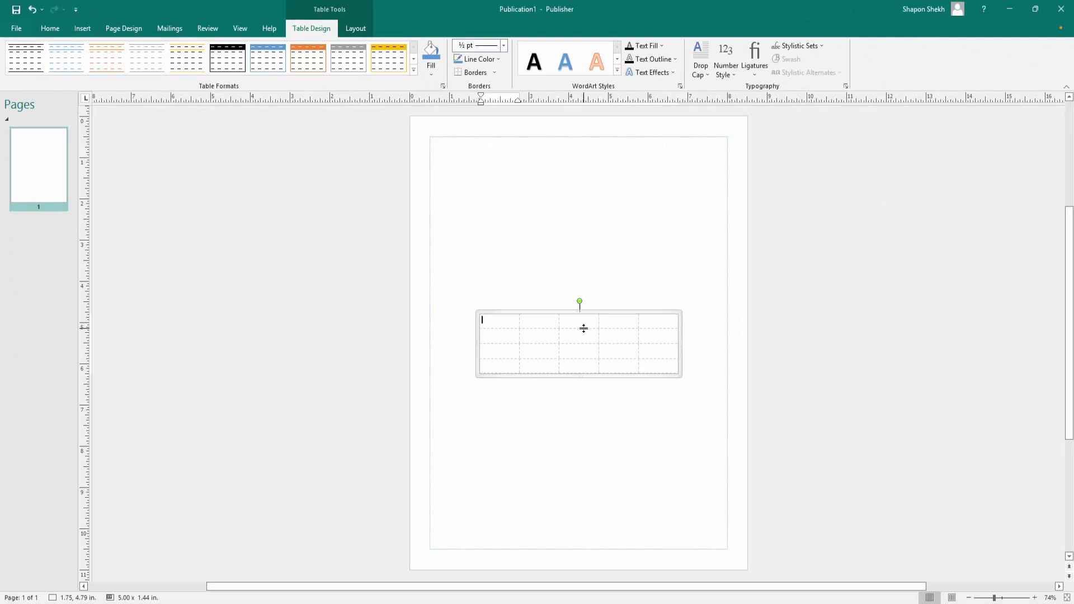
pyautogui.moveTo(554, 326)
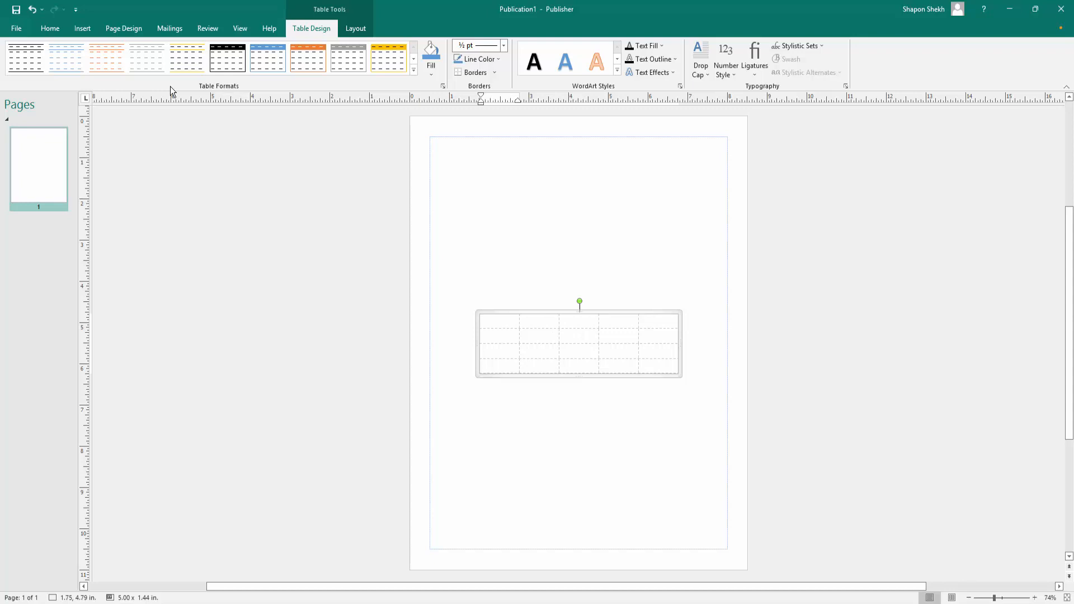
pyautogui.moveTo(381, 66)
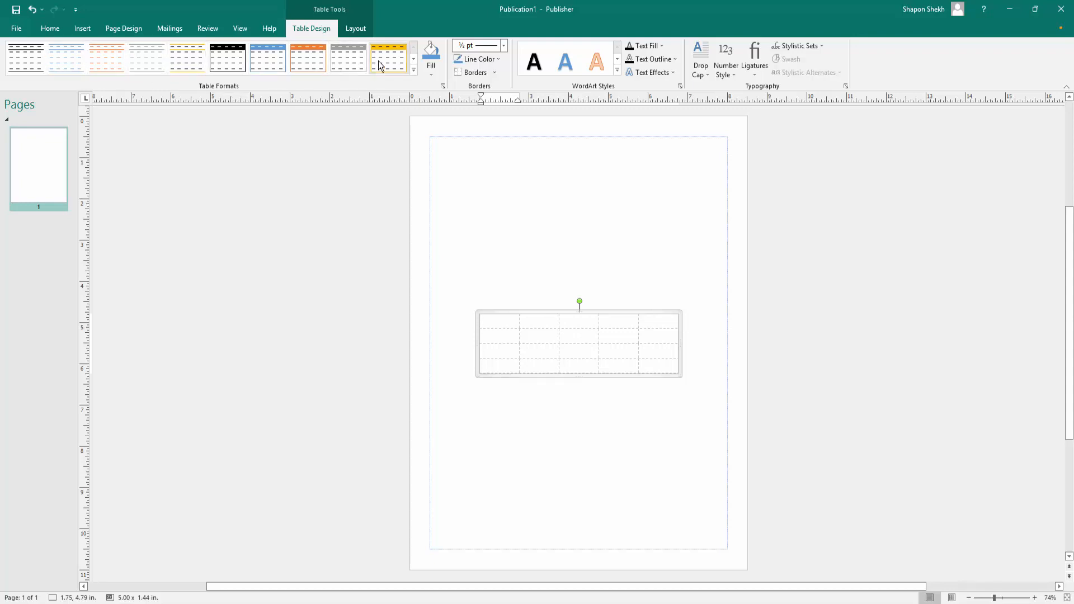
# - Try several table formats and settle on the light-blue banded-column style
pyautogui.click(108, 50)
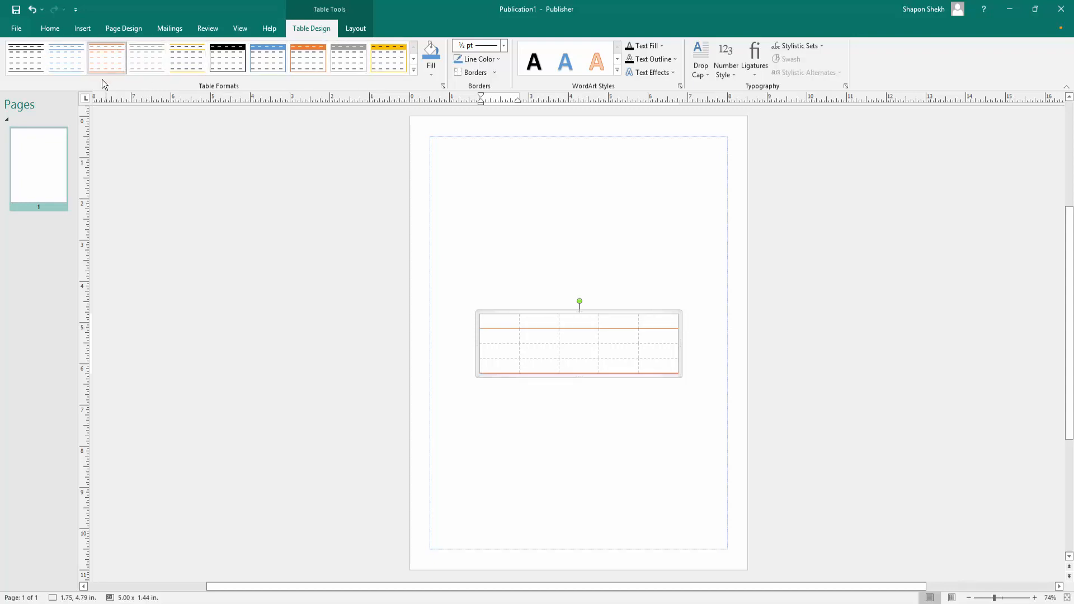
pyautogui.click(148, 55)
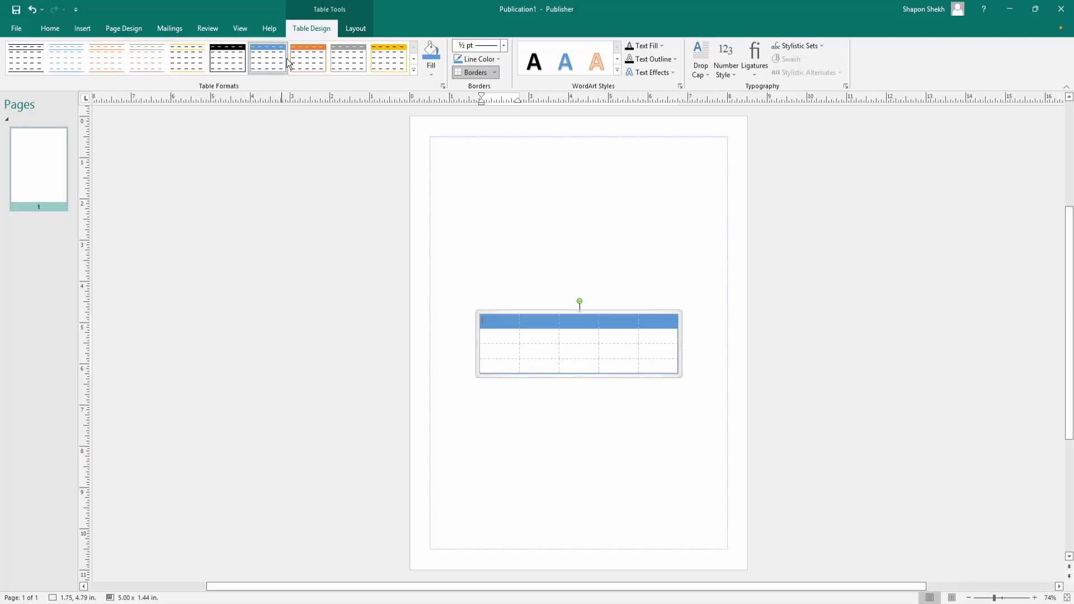
pyautogui.click(267, 58)
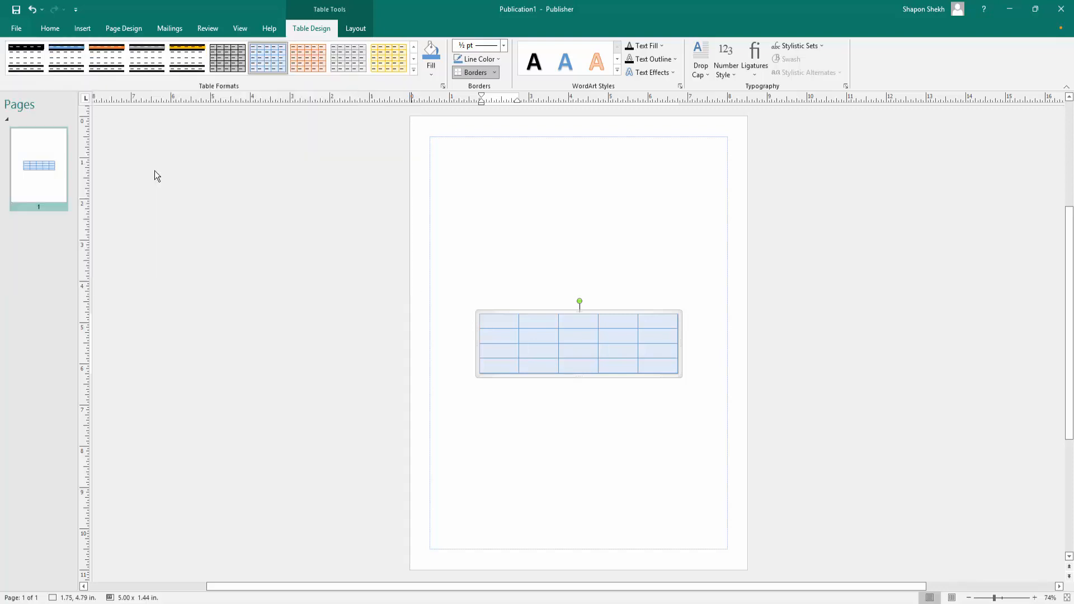
pyautogui.click(414, 71)
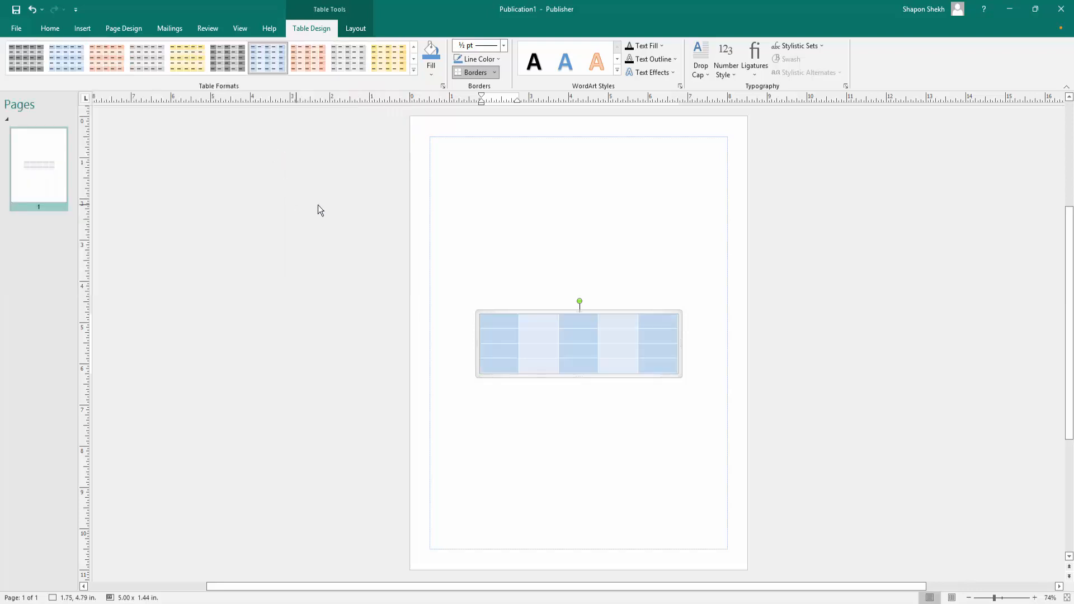
pyautogui.click(491, 330)
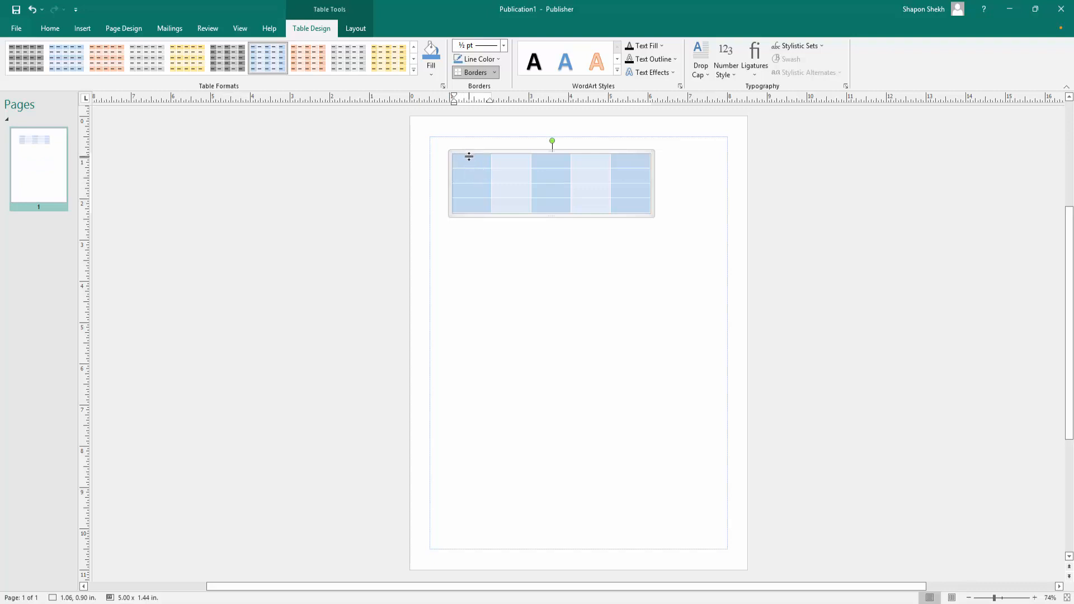
# - Fill the header row with apple, 10, 20, 020 and the first column with 'dsfdfg' and 'dffdf'
pyautogui.write('apple')
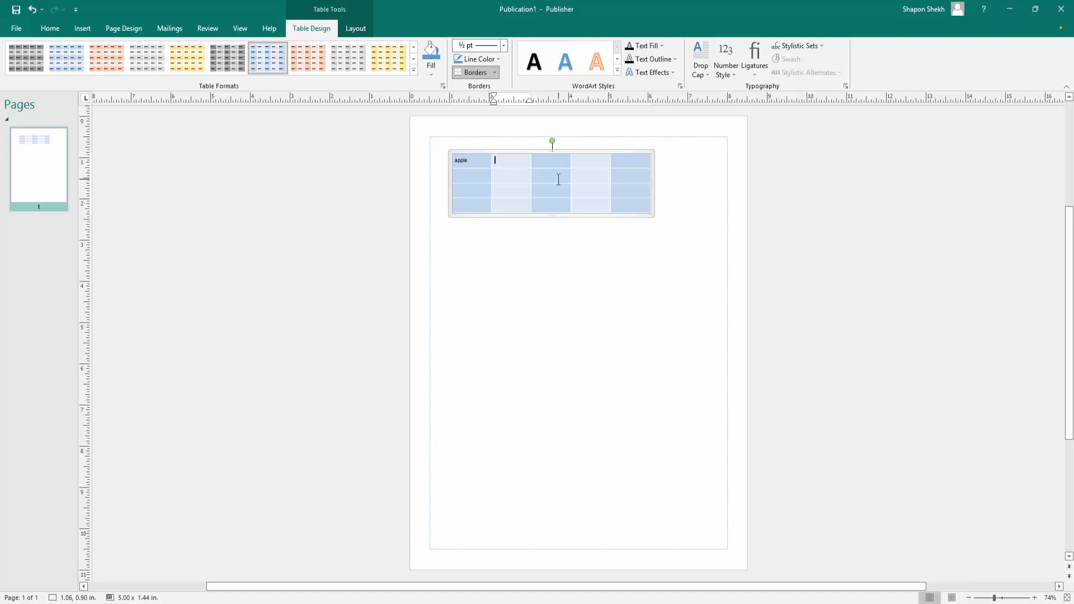
pyautogui.write('10')
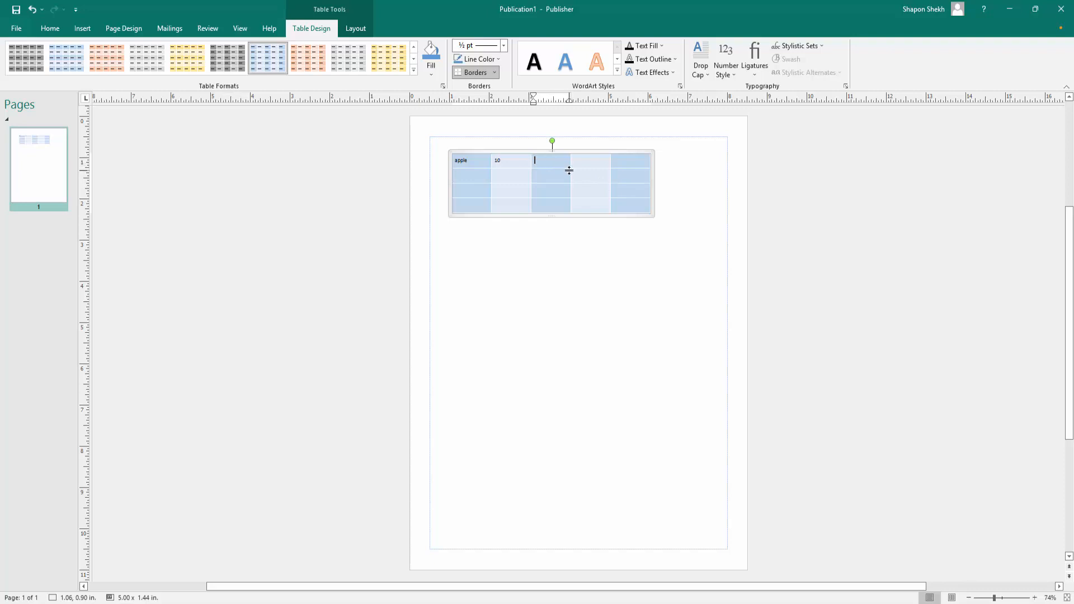
pyautogui.write('20')
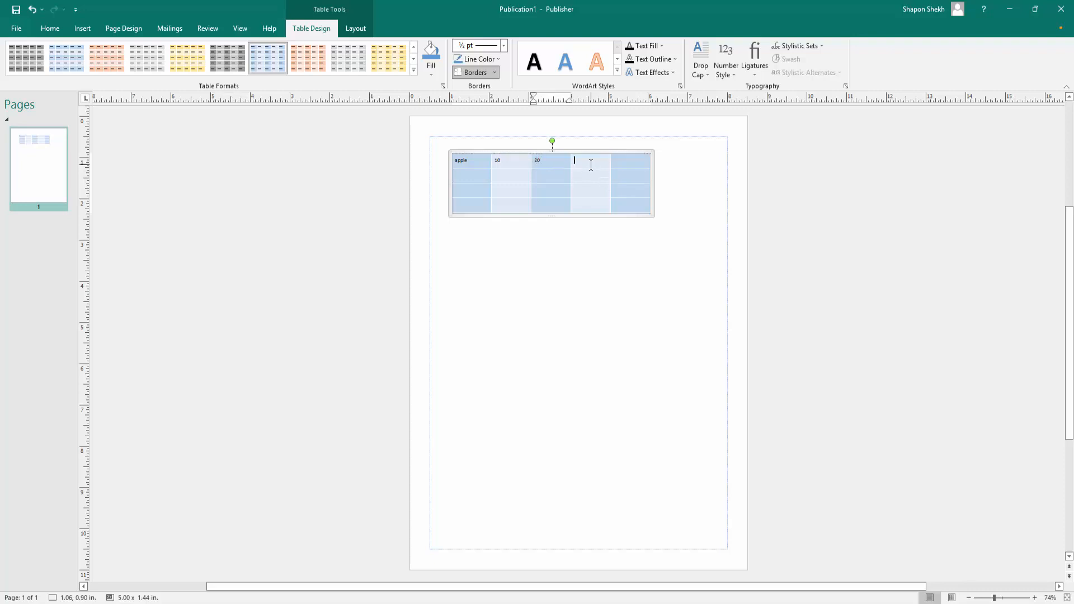
pyautogui.write('020')
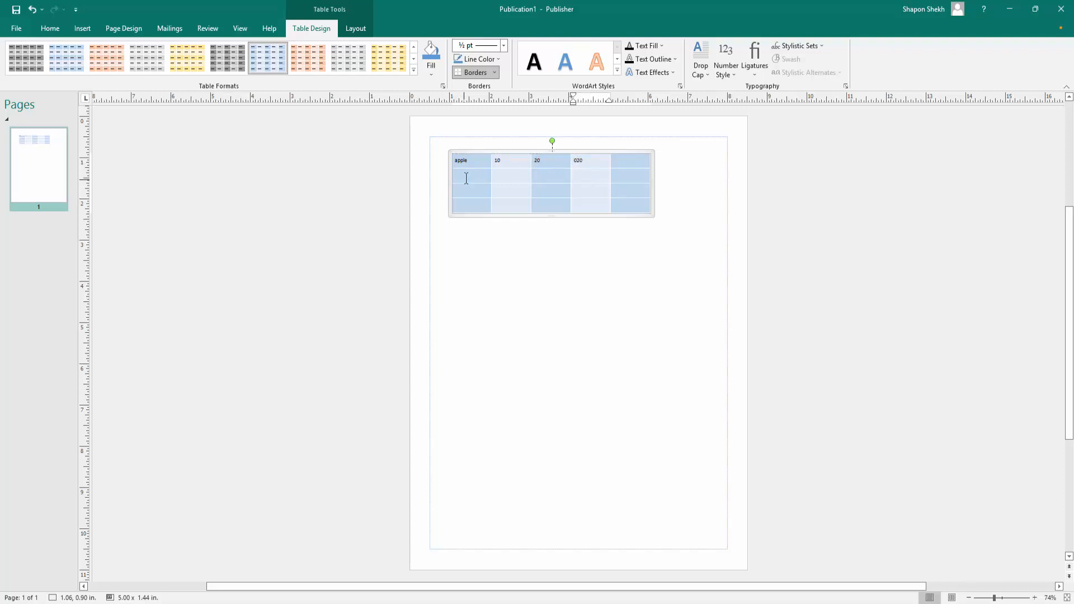
pyautogui.write('dsfdfg')
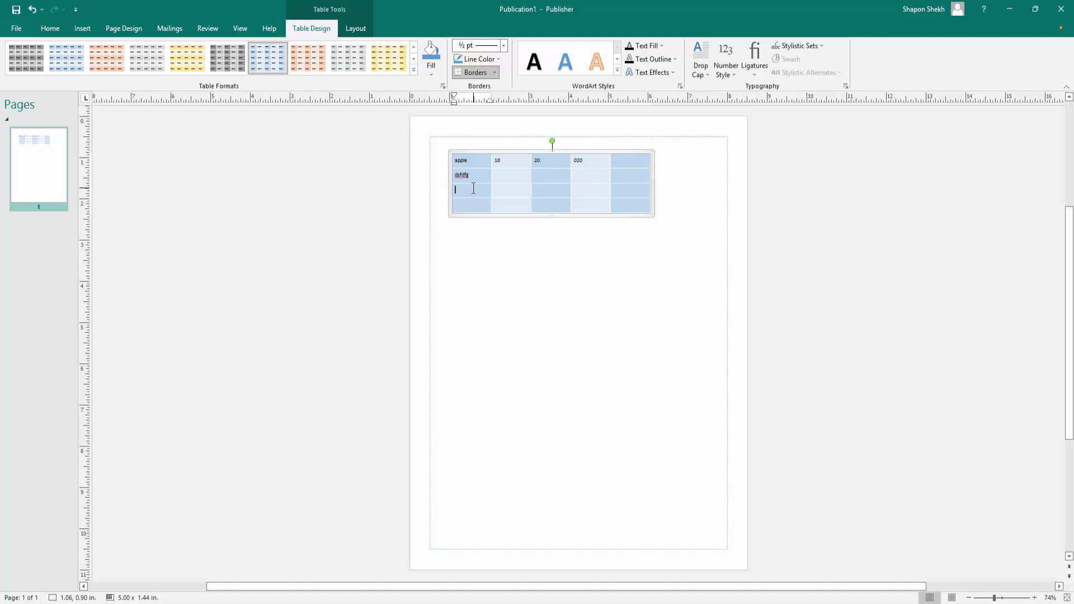
pyautogui.write('dffdf')
pyautogui.click(471, 205)
pyautogui.write('fdfdf')
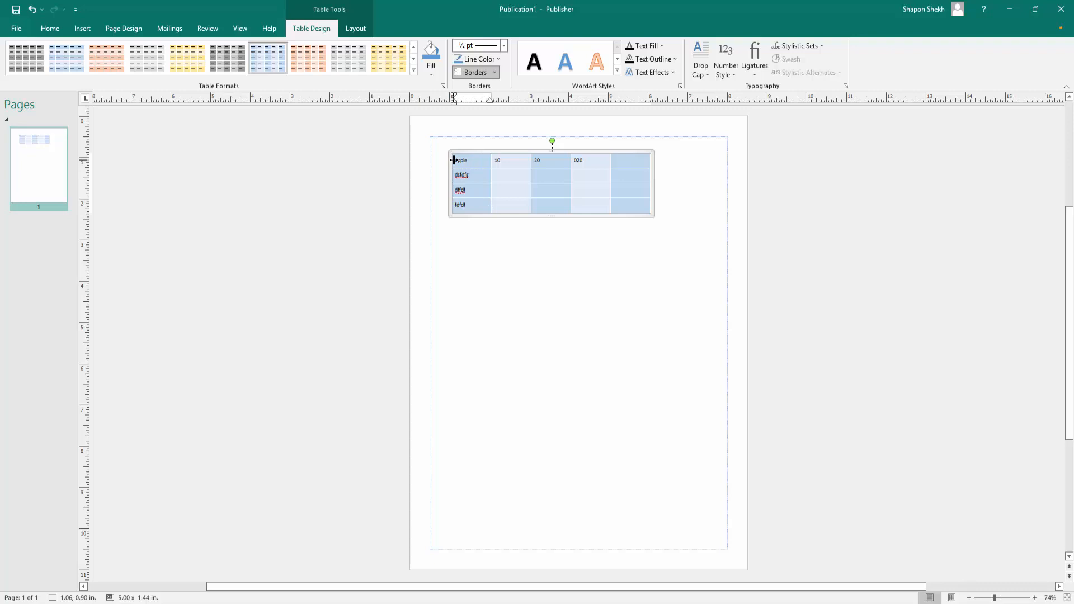
# - Select the blue table's header row and give its text a much larger font size
pyautogui.moveTo(455, 161); pyautogui.dragTo(568, 160)
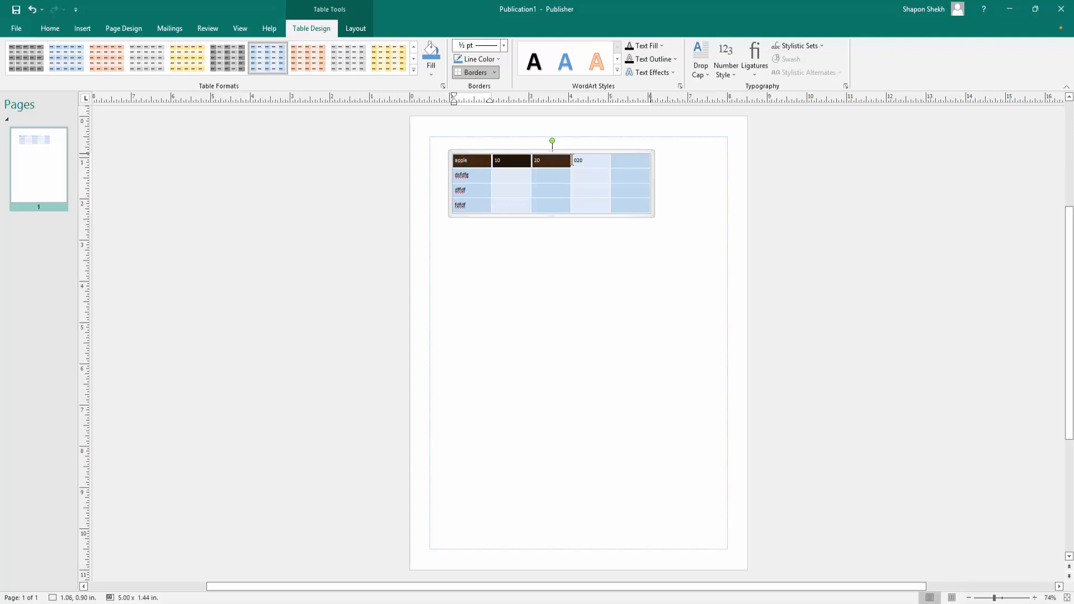
pyautogui.rightClick(578, 160)
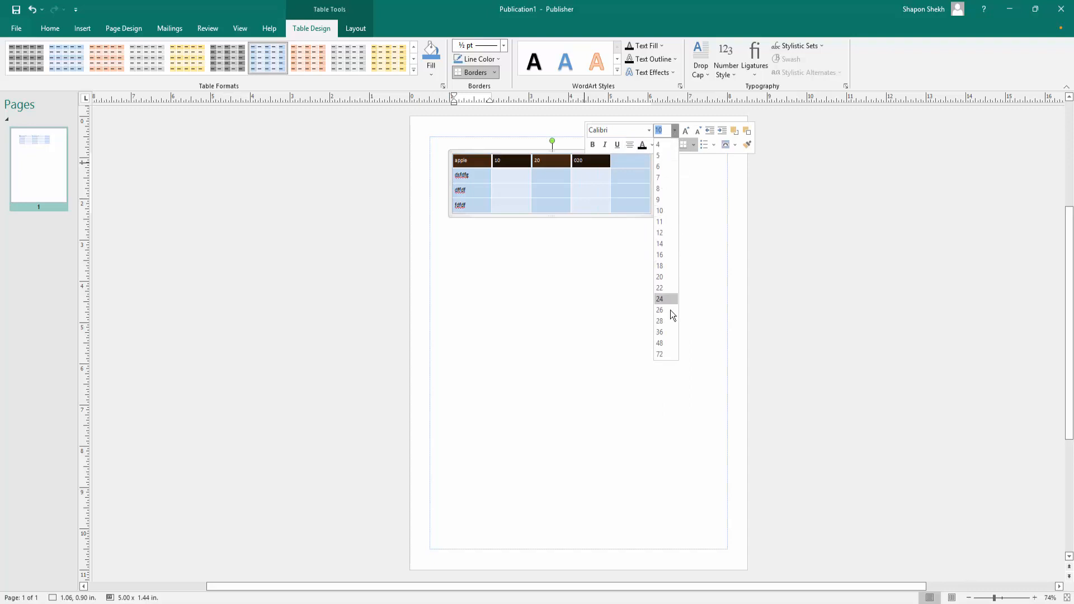
pyautogui.click(660, 299)
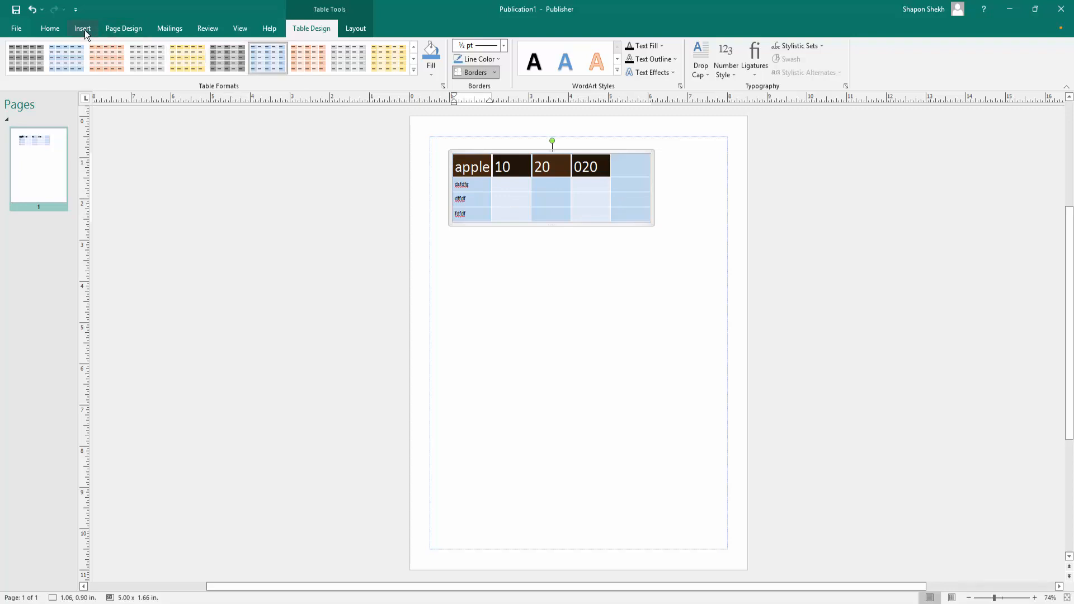
# - Insert a second table with 5 rows and 3 columns via the Insert Table dialog
pyautogui.click(83, 28)
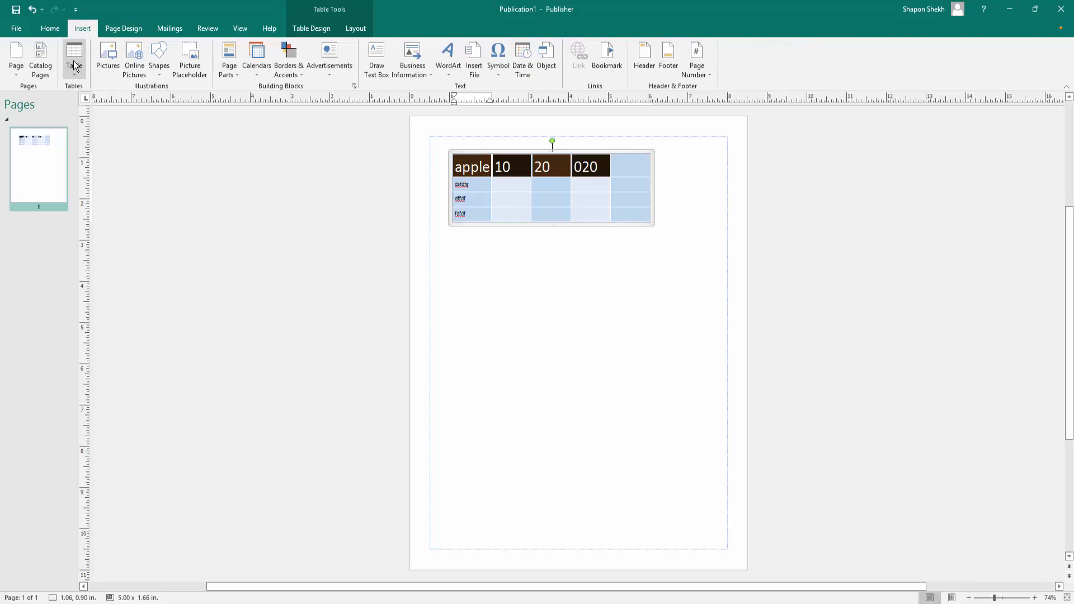
pyautogui.click(75, 53)
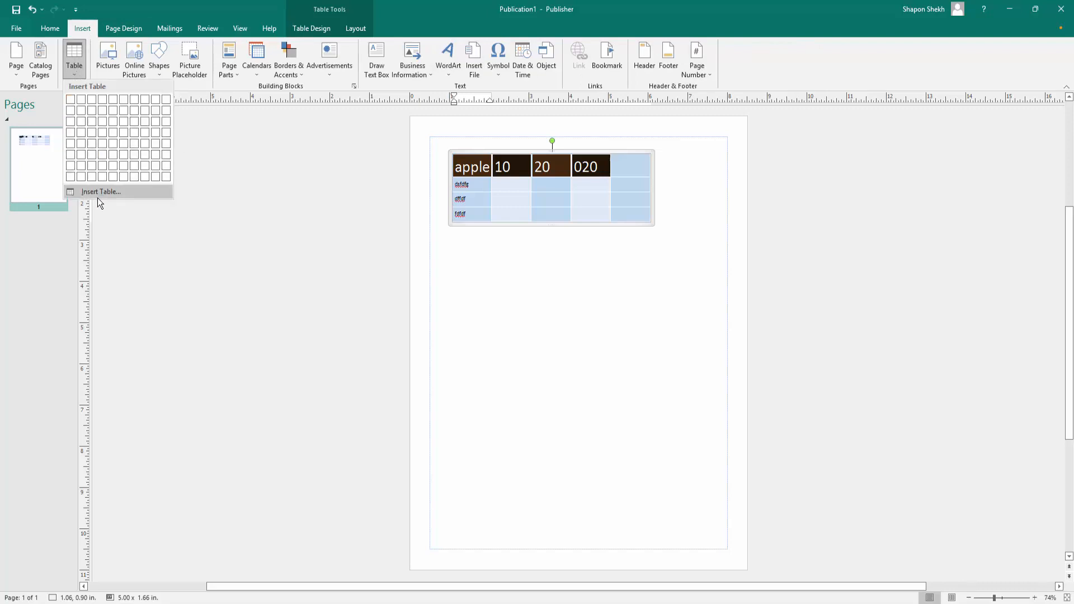
pyautogui.moveTo(115, 196)
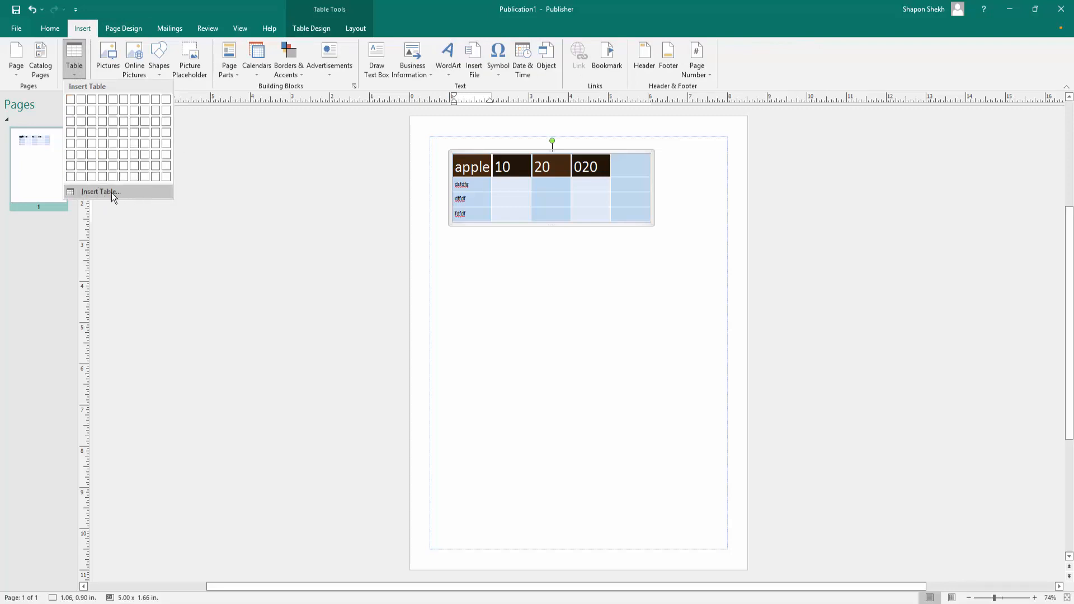
pyautogui.click(101, 192)
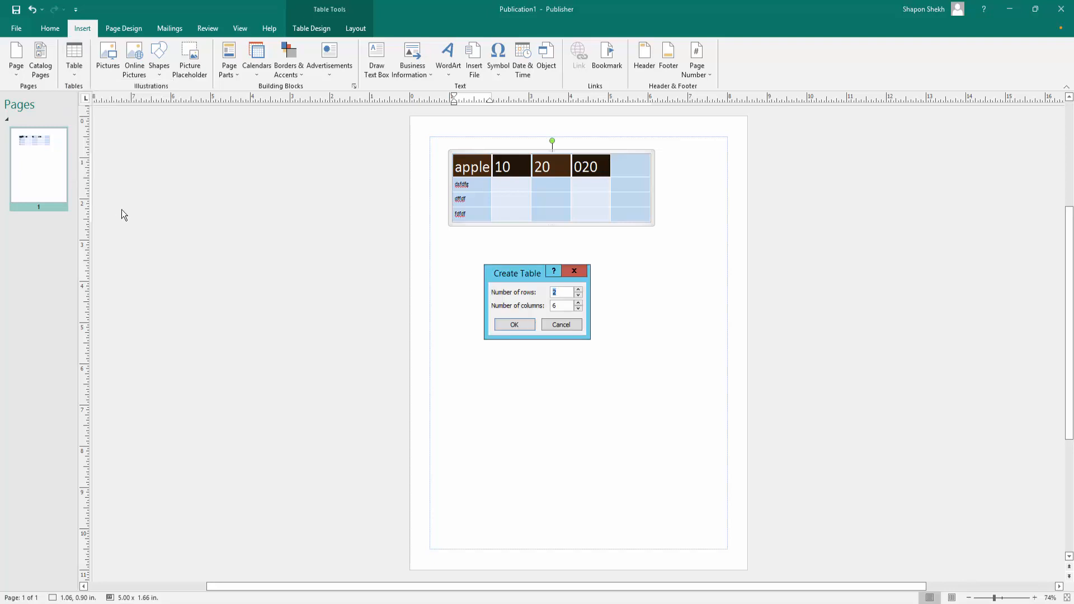
pyautogui.moveTo(515, 272); pyautogui.dragTo(316, 244)
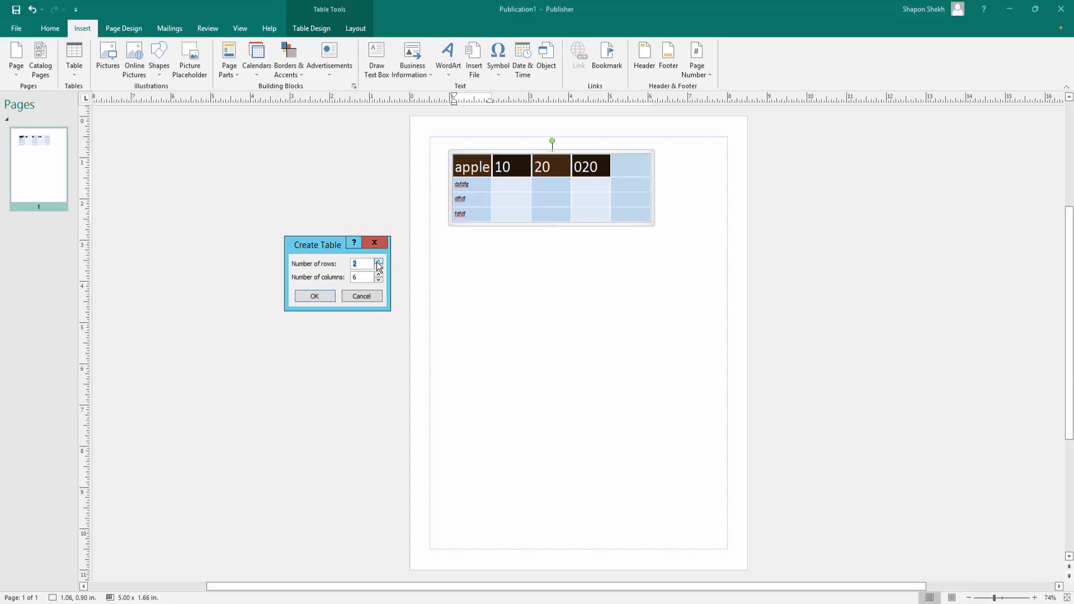
pyautogui.click(378, 261)
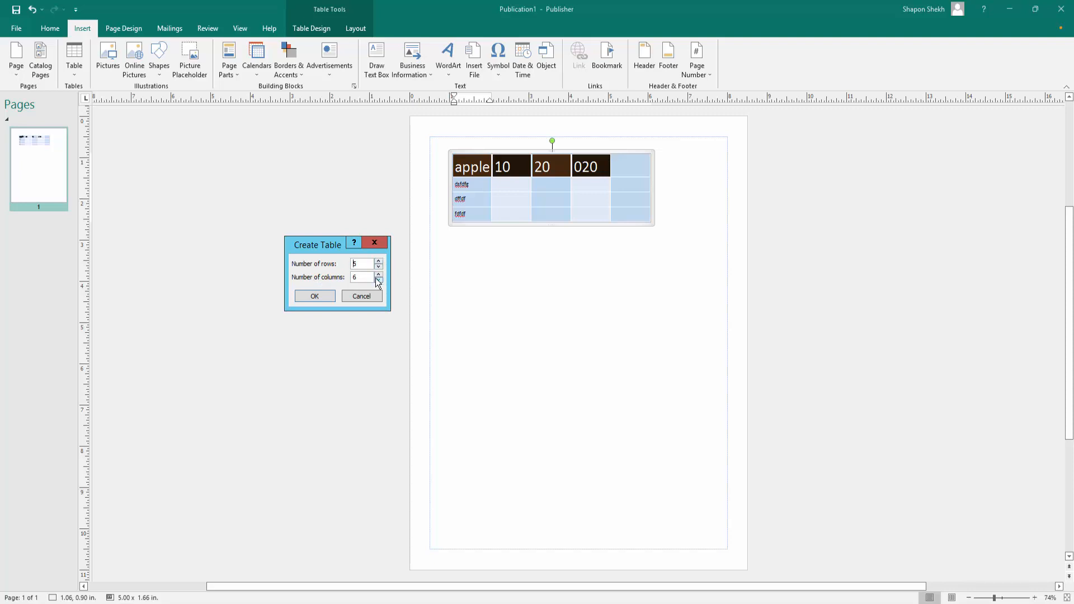
pyautogui.click(377, 280)
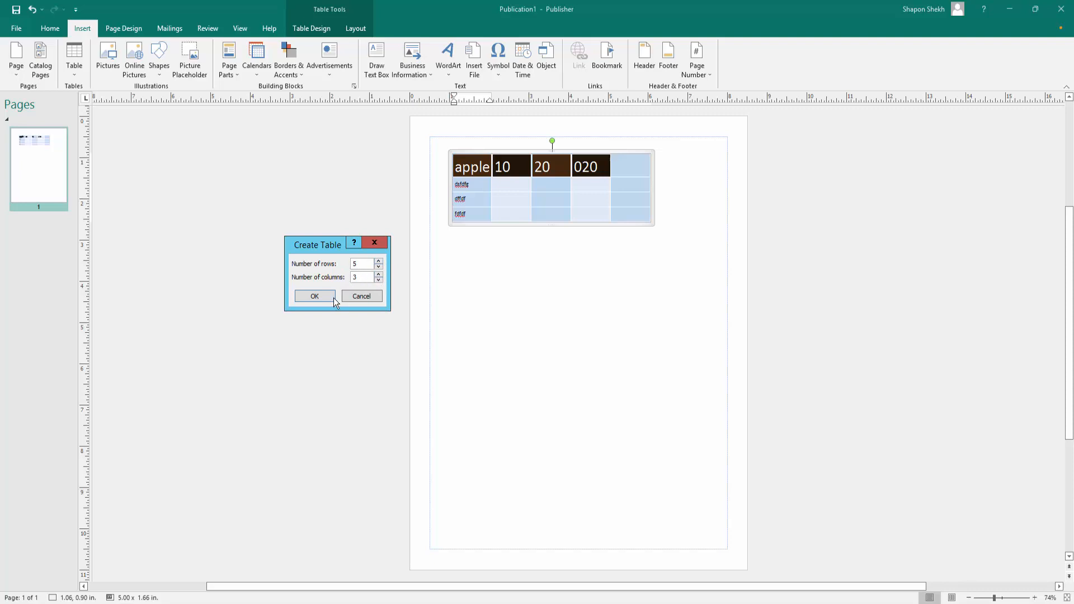
pyautogui.click(315, 295)
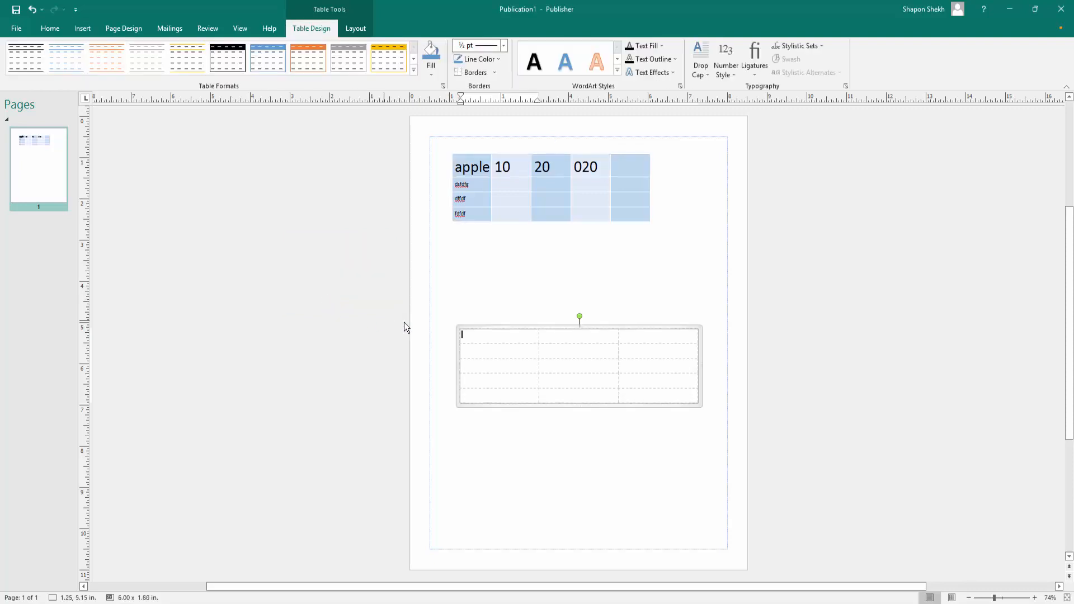
pyautogui.moveTo(517, 370)
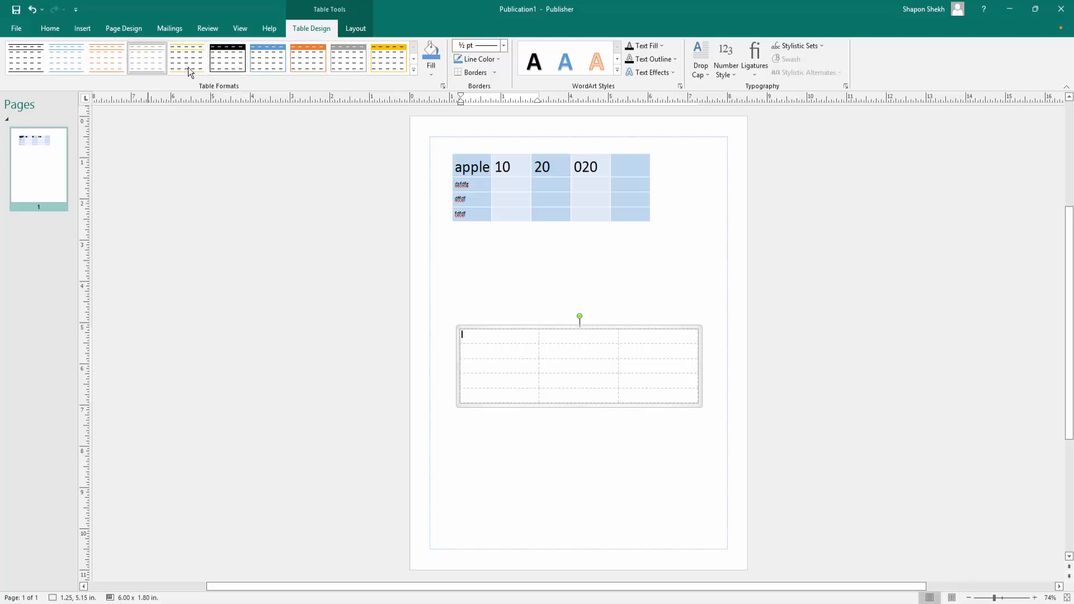
# - Apply the orange table format with a solid orange header row to the new table
pyautogui.click(187, 58)
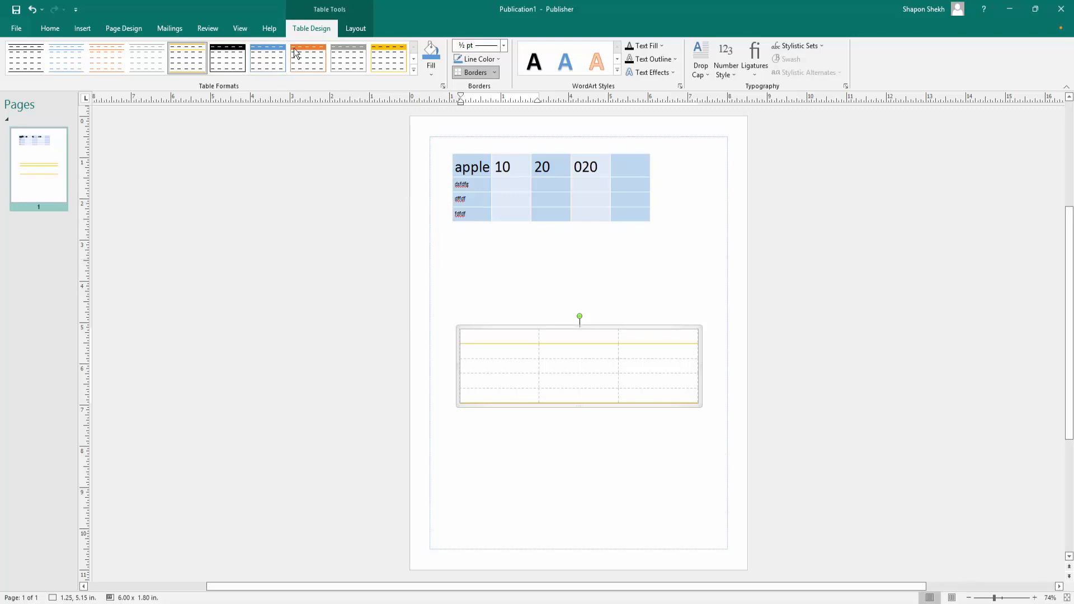
pyautogui.click(308, 60)
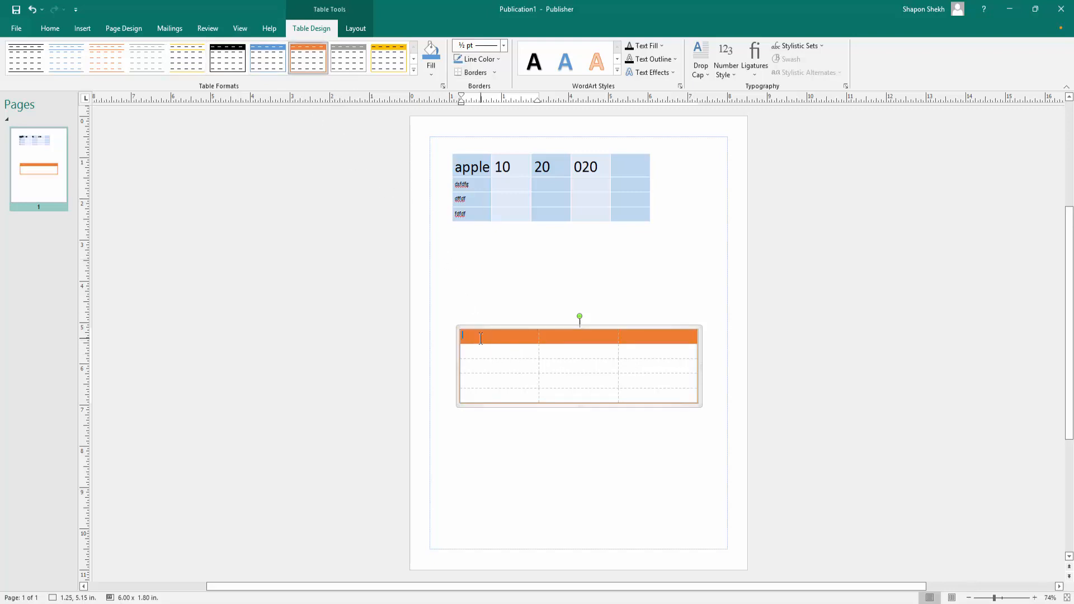
# - Enter header text 'hghgfh' and the numbers 2 and 22 into the orange table
pyautogui.write('hghgfhh')
pyautogui.click(578, 336)
pyautogui.write('hghgh')
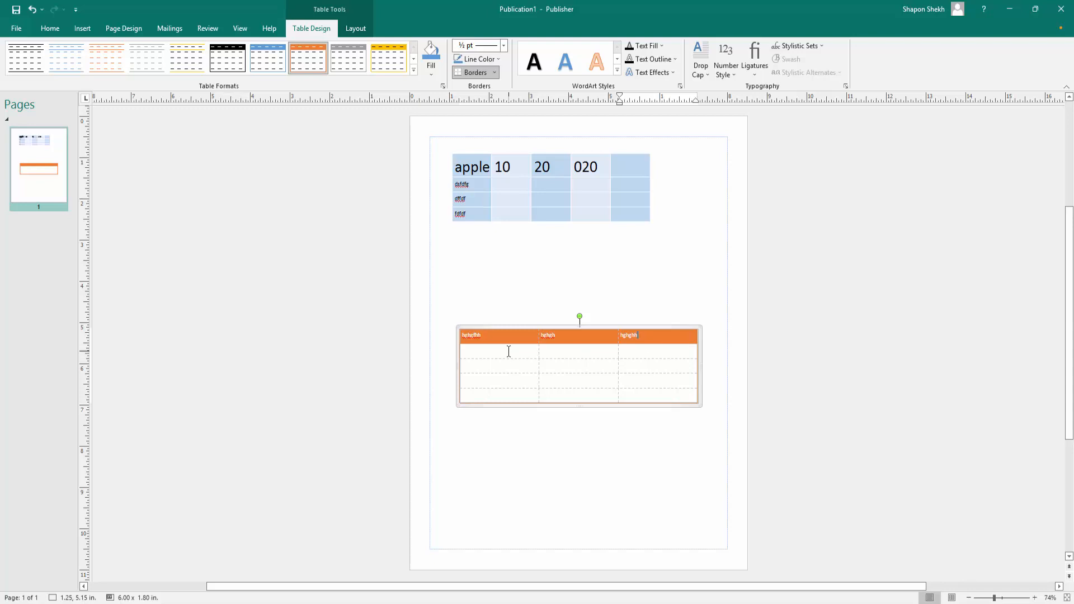
pyautogui.write('2')
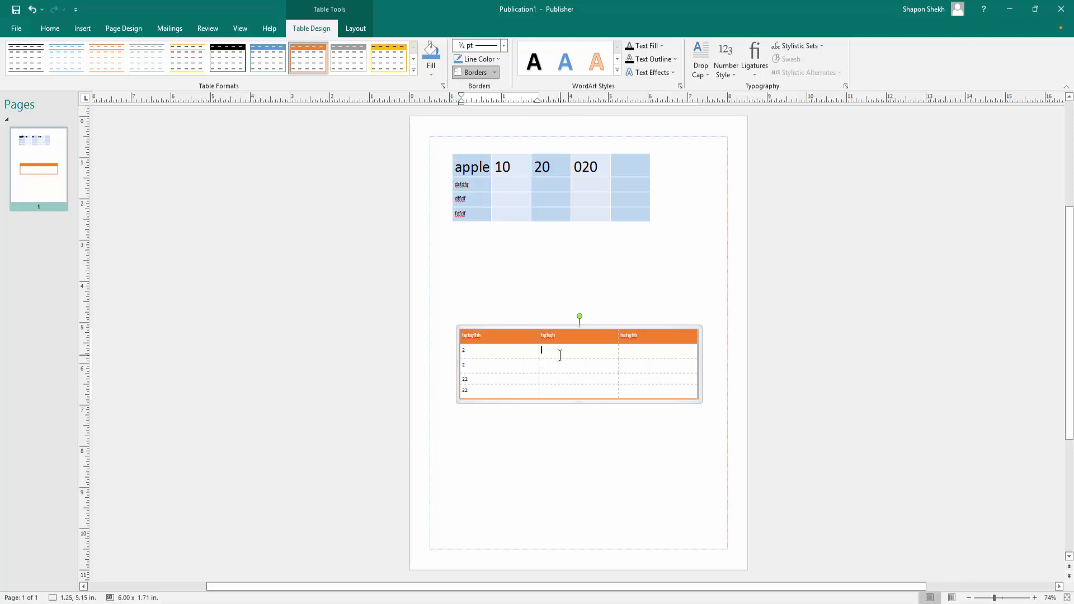
pyautogui.write('22')
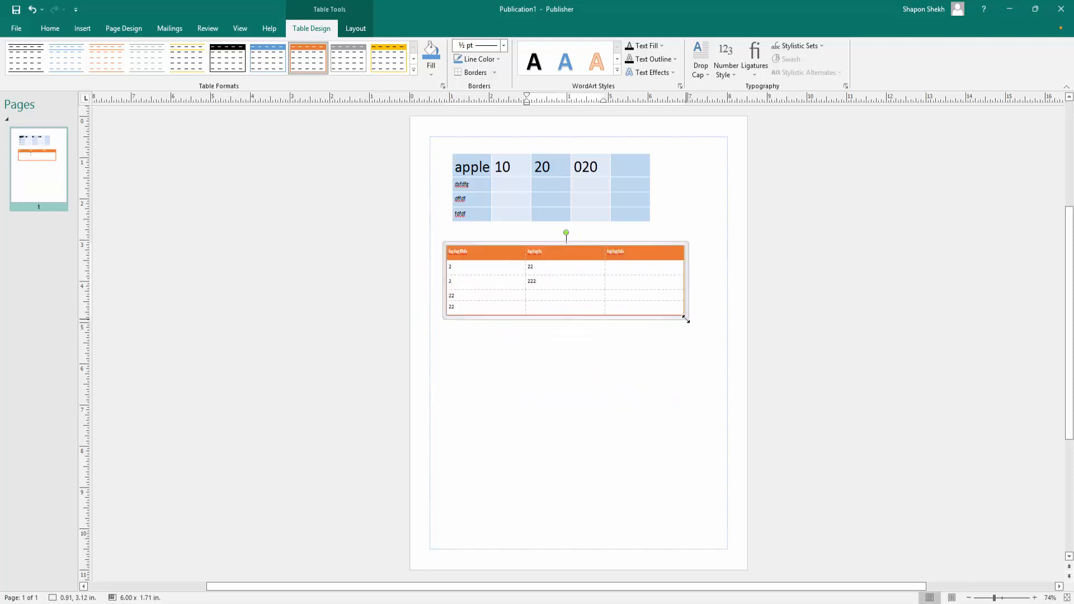
# - Enlarge the orange table across the page and fill its remaining cells with numbers like 21212 and 2222
pyautogui.moveTo(684, 320); pyautogui.dragTo(712, 468)
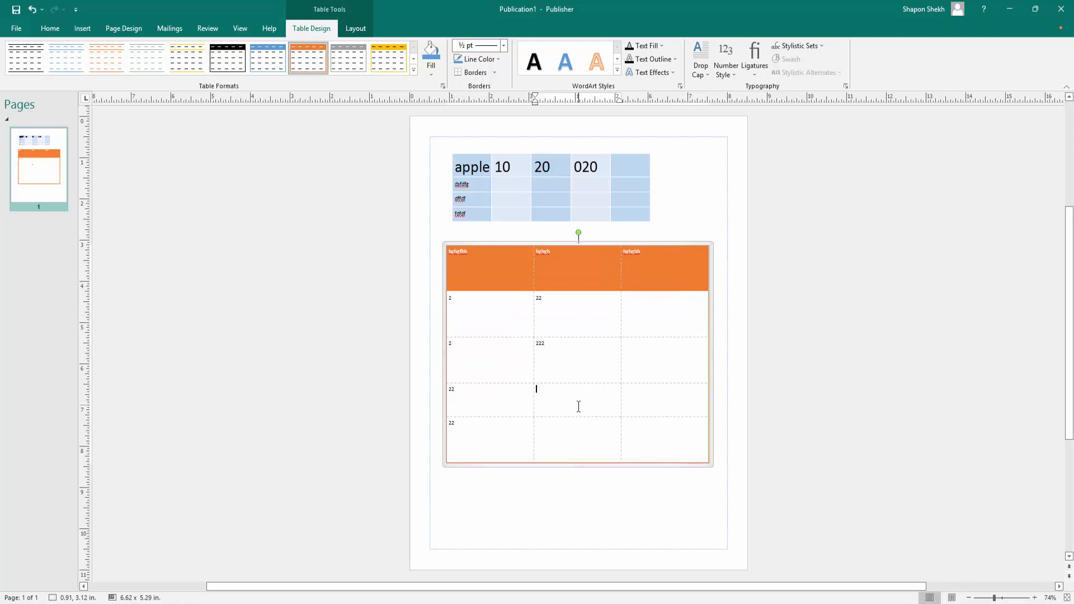
pyautogui.write('21212')
pyautogui.click(577, 439)
pyautogui.write('2222')
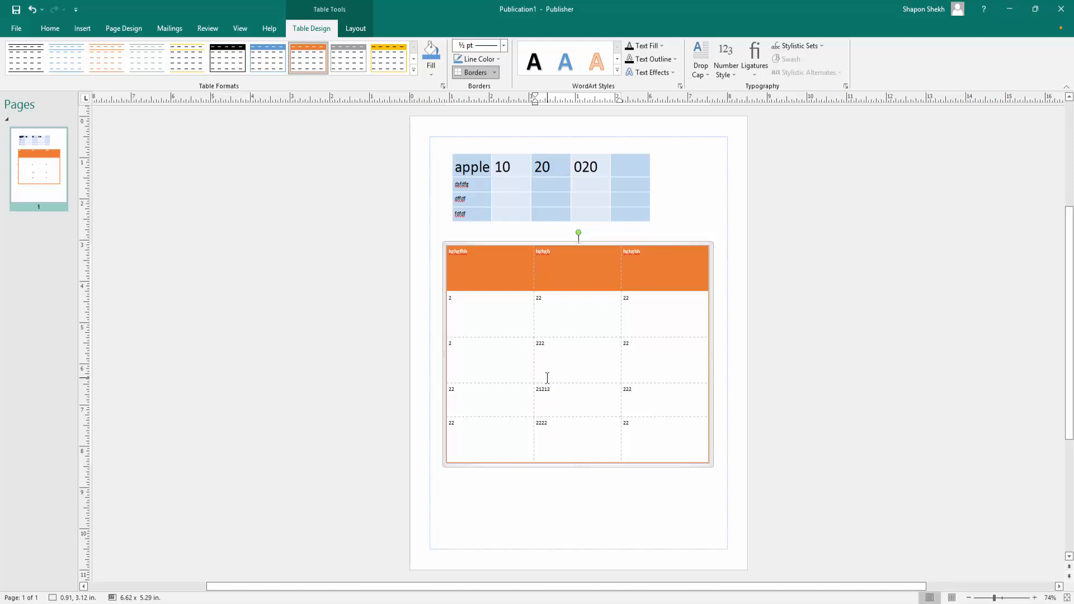
pyautogui.click(544, 423)
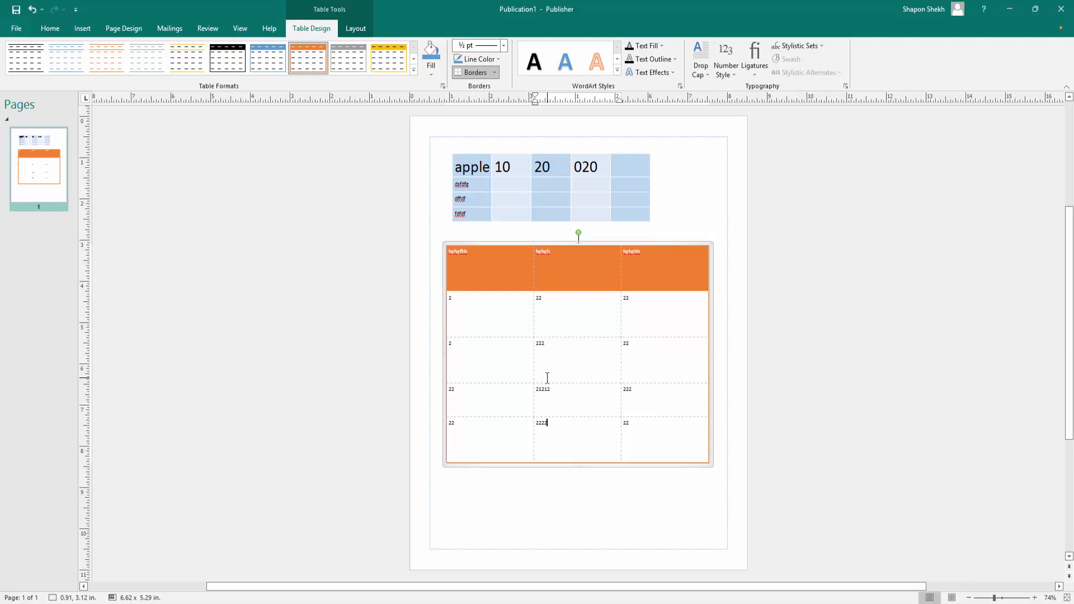